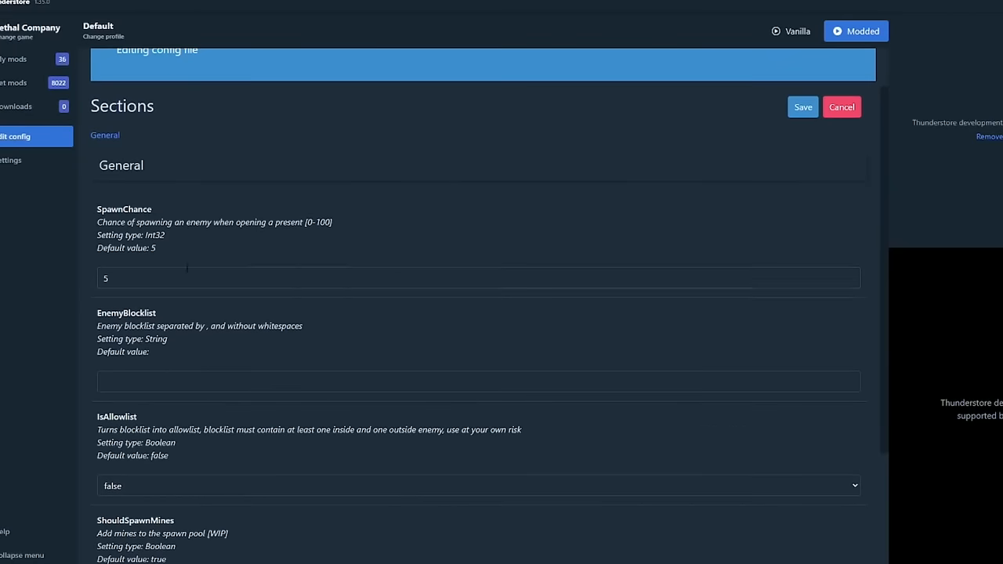
{"action": "mouse_move", "coordinate": [269, 257]}
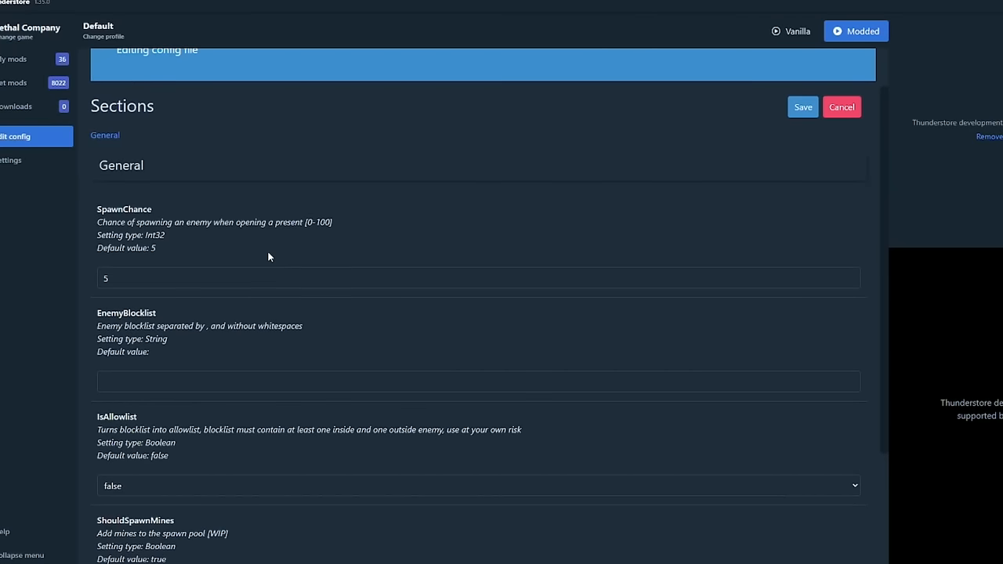
- Scroll the in-game store list, then open the BepInEx config folder in File Explorer
{"action": "scroll", "scroll_direction": "down", "scroll_amount": 3}
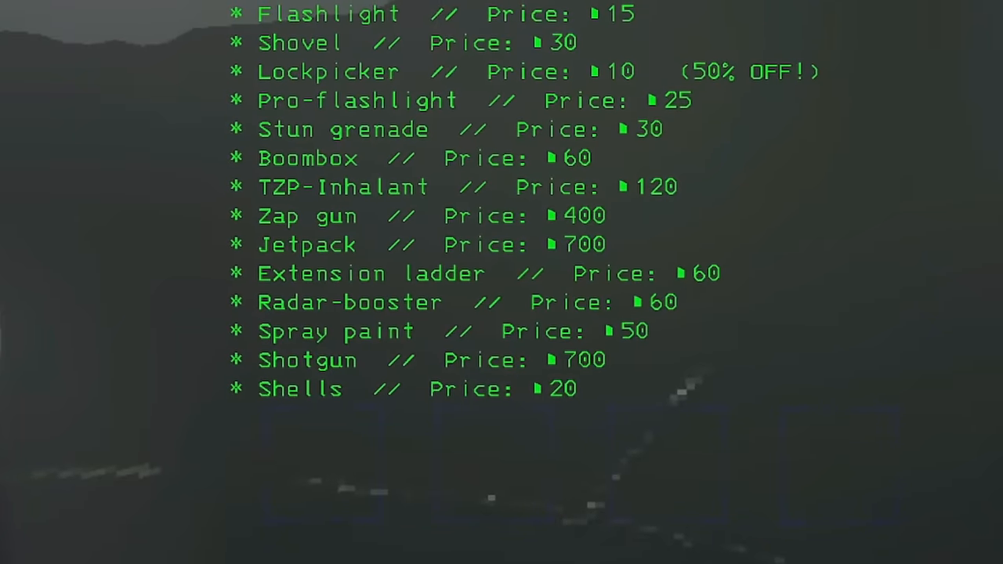
{"action": "scroll", "scroll_direction": "down", "scroll_amount": 3}
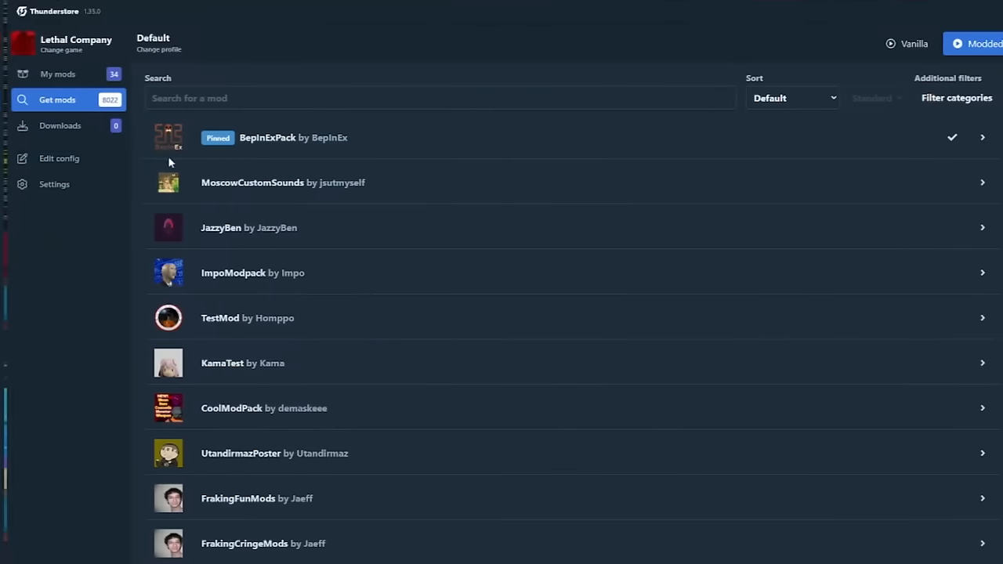
{"action": "left_click", "coordinate": [59, 158]}
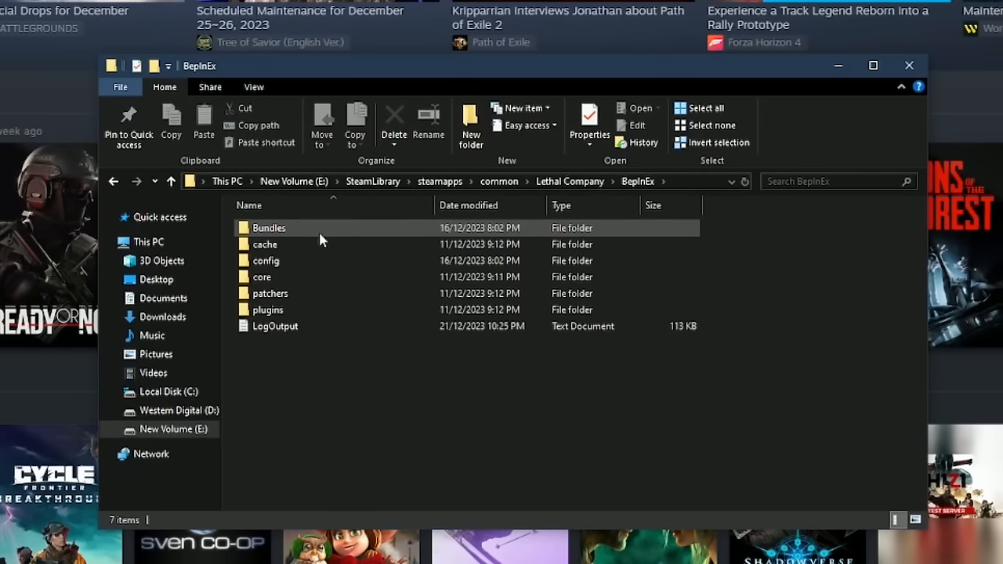
{"action": "double_click", "coordinate": [265, 260]}
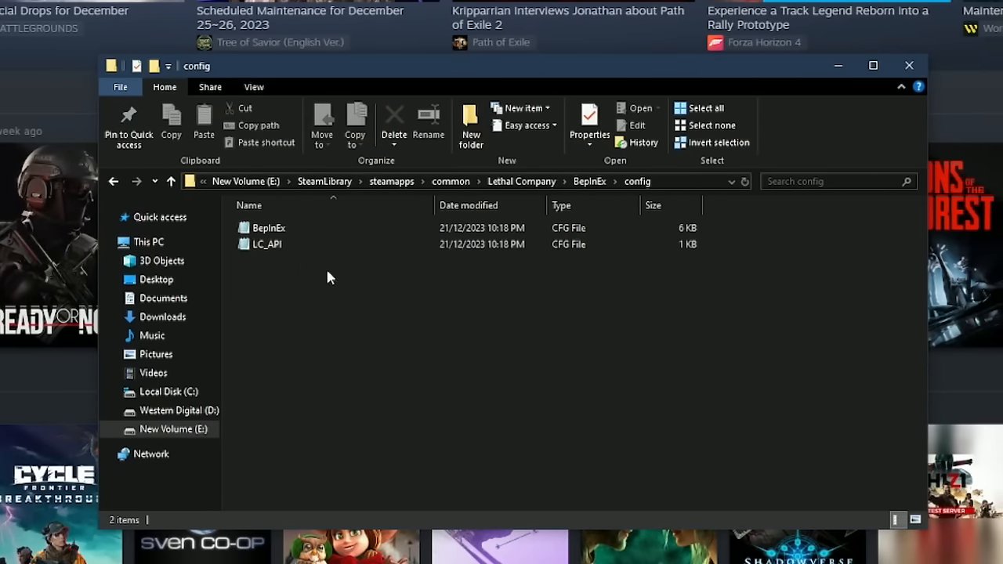
{"action": "mouse_move", "coordinate": [478, 272]}
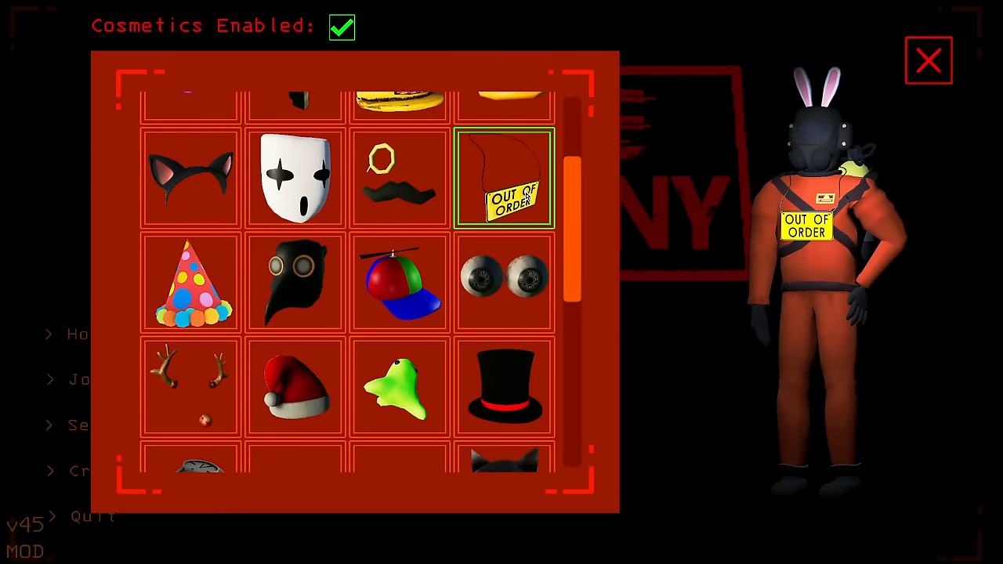
- Browse the cosmetics grid, then open a facility door while holding the shotgun
{"action": "scroll", "scroll_direction": "down", "scroll_amount": 3}
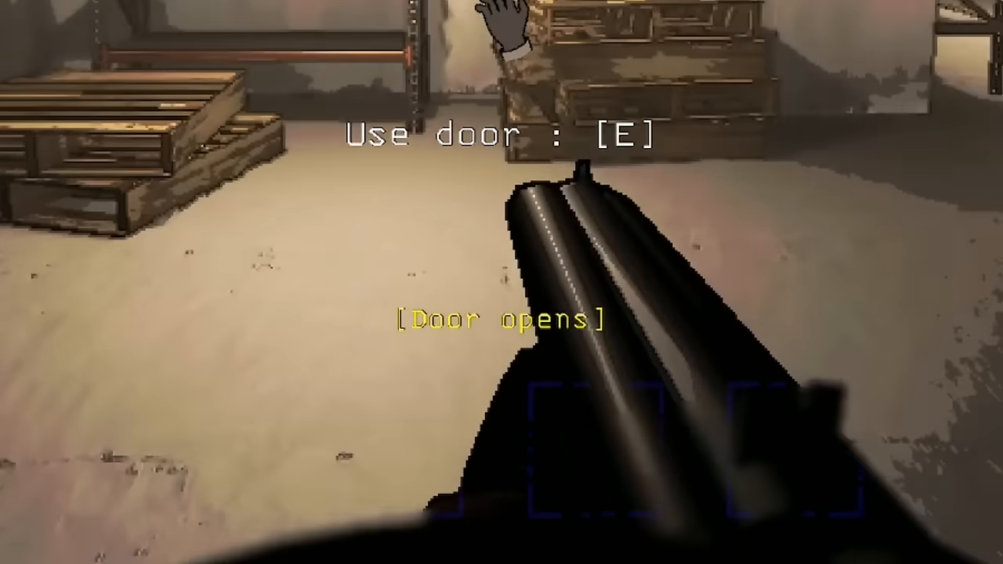
{"action": "key", "text": "e"}
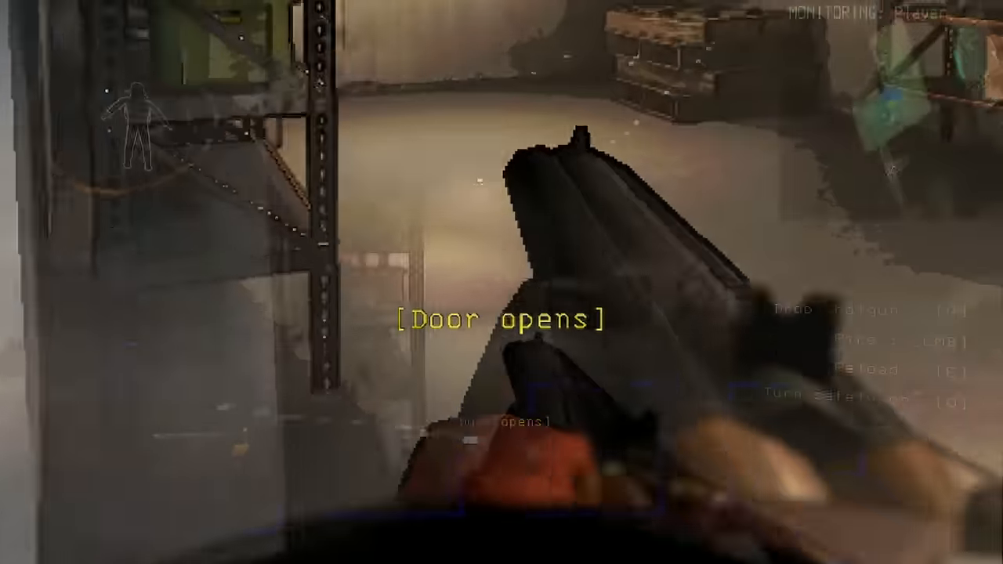